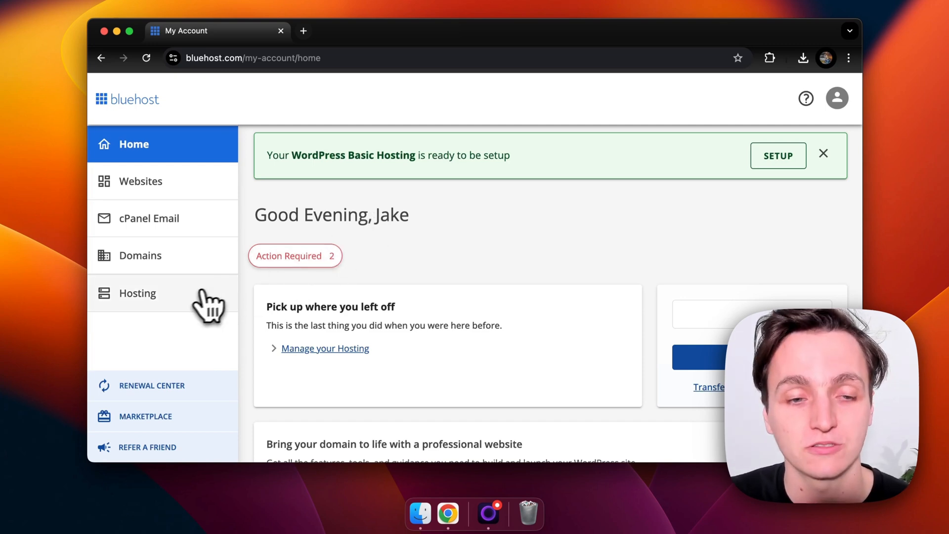
# Reach the site's cPanel File Manager on public_html from the Bluehost Hosting sidebar.
pyautogui.click(138, 293)
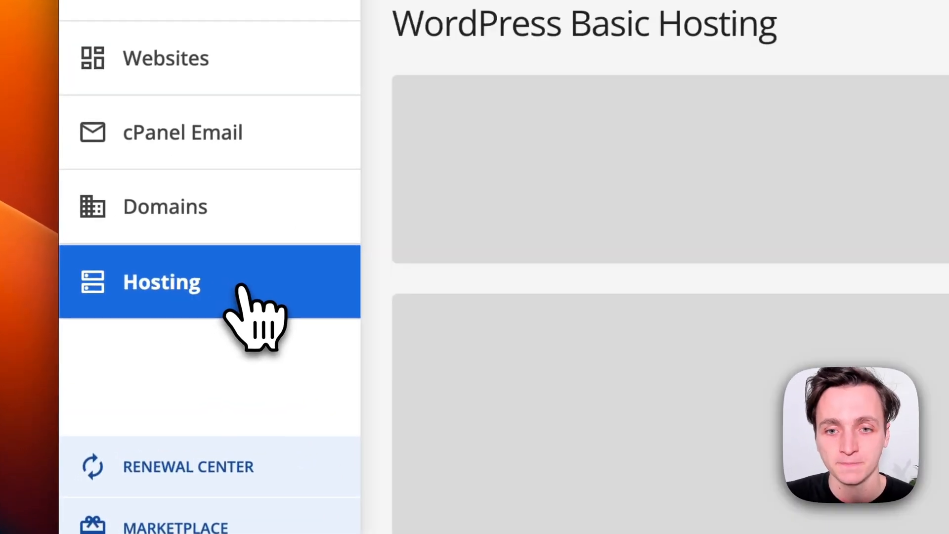
pyautogui.click(160, 282)
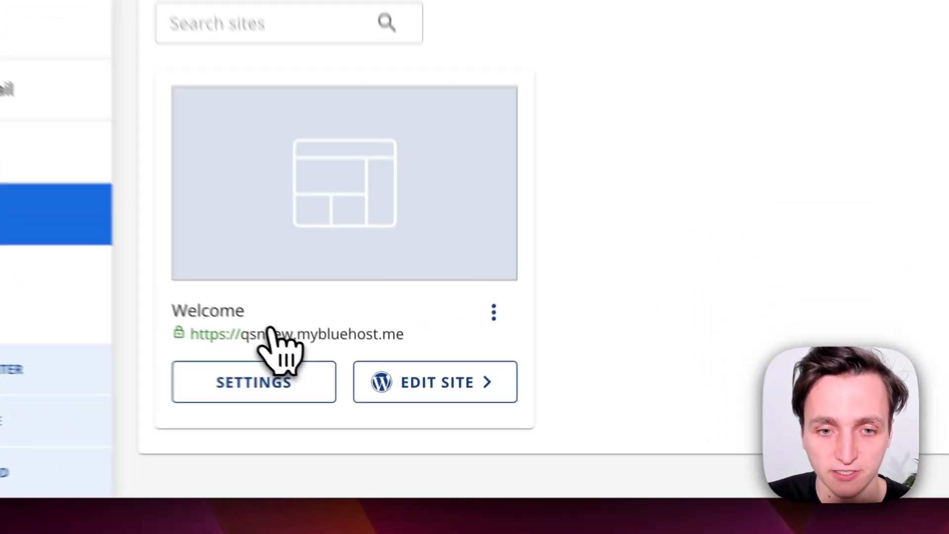
pyautogui.click(253, 382)
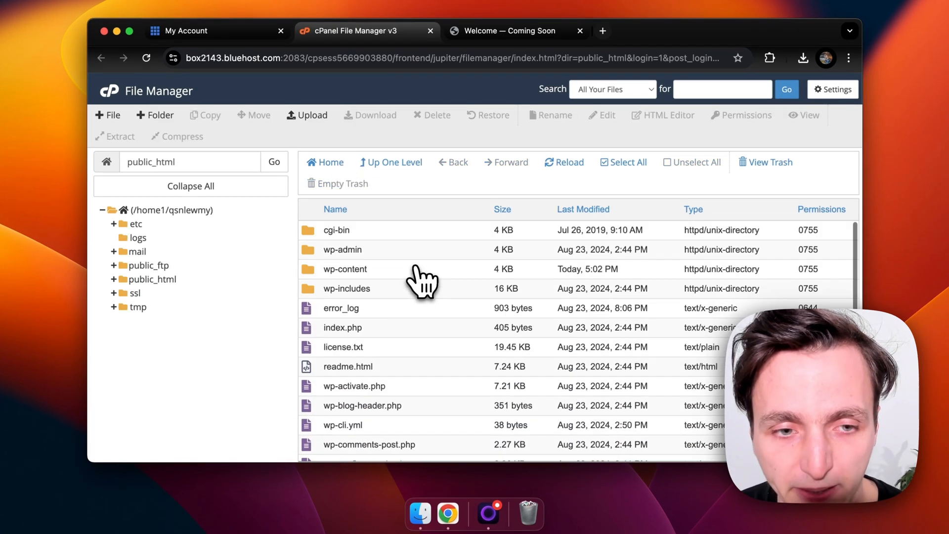
pyautogui.click(324, 162)
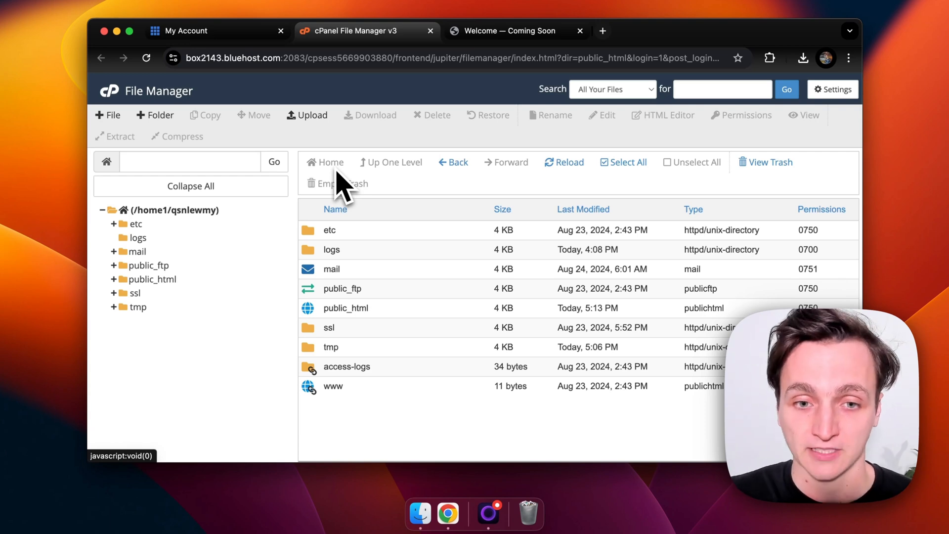
pyautogui.doubleClick(346, 308)
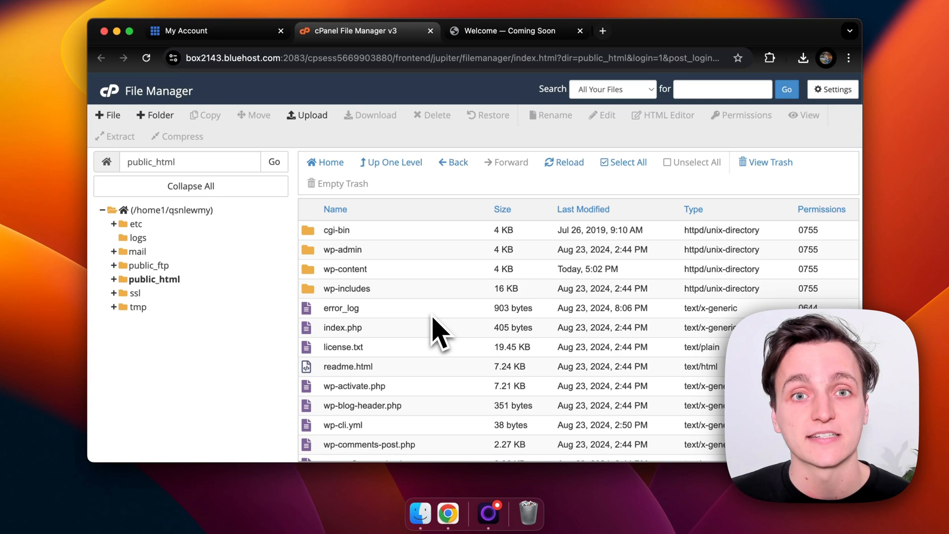
pyautogui.moveTo(324, 186)
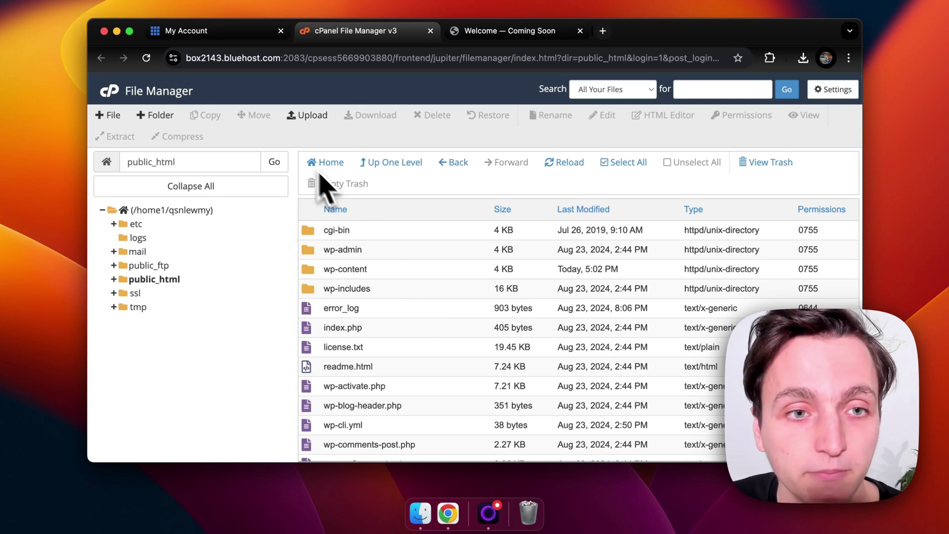
# Create a folder named new-website in public_html and enter it.
pyautogui.click(155, 114)
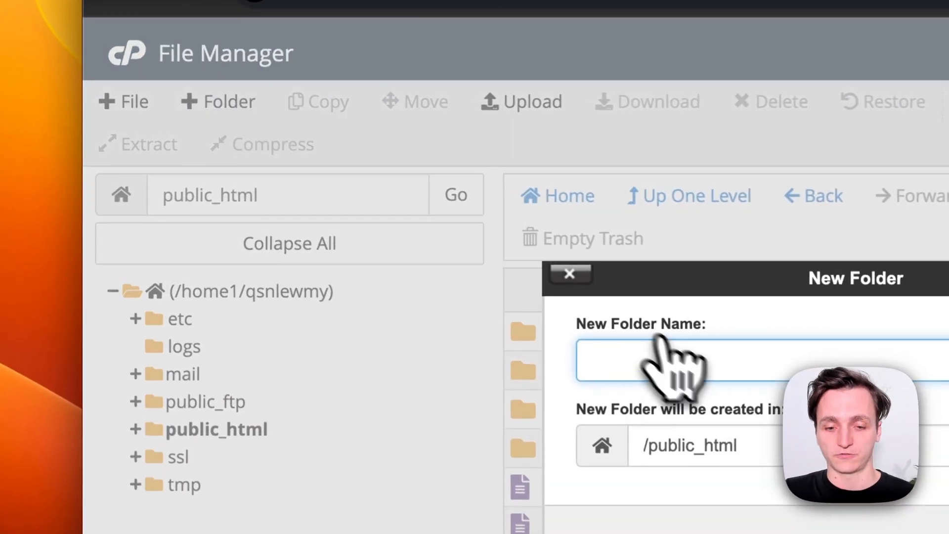
pyautogui.write('new-we')
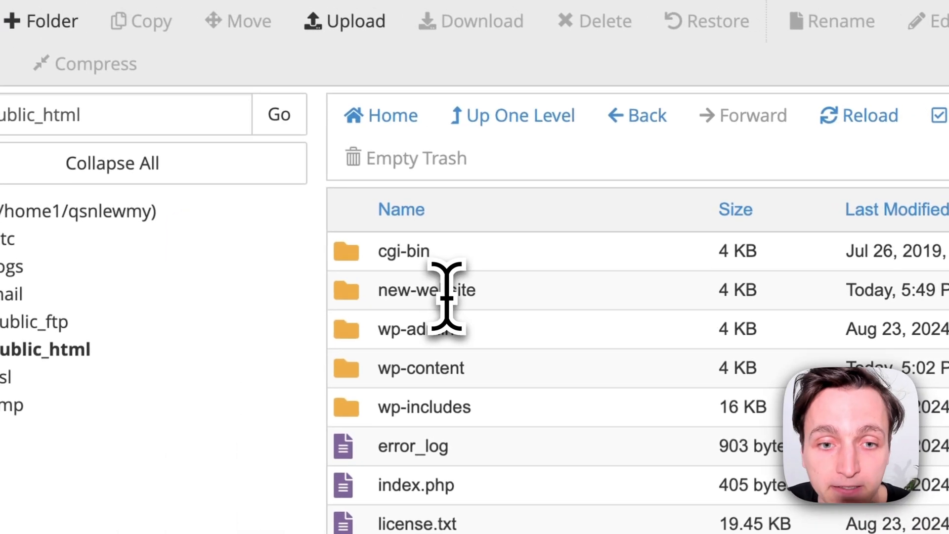
pyautogui.doubleClick(426, 291)
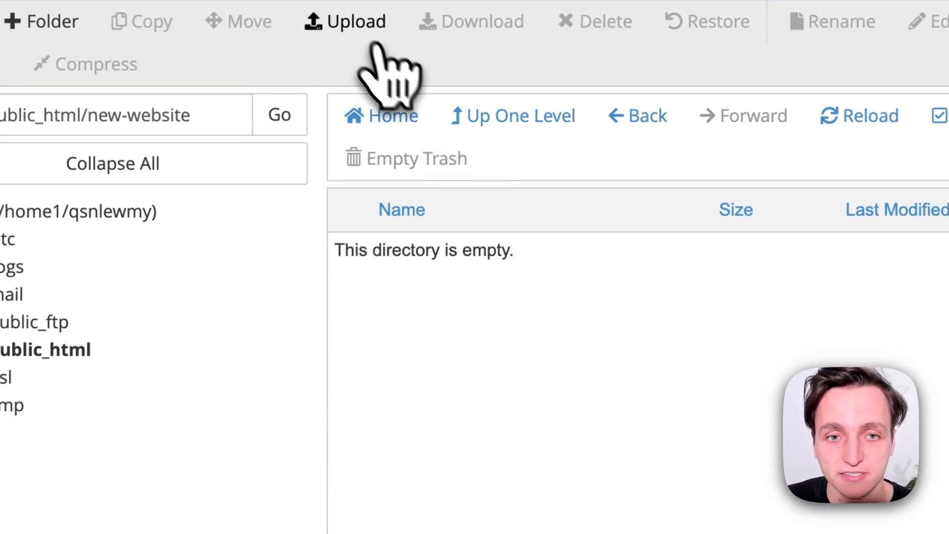
# Bring up the upload page for new-website and pick the calculator archive from the computer.
pyautogui.click(356, 22)
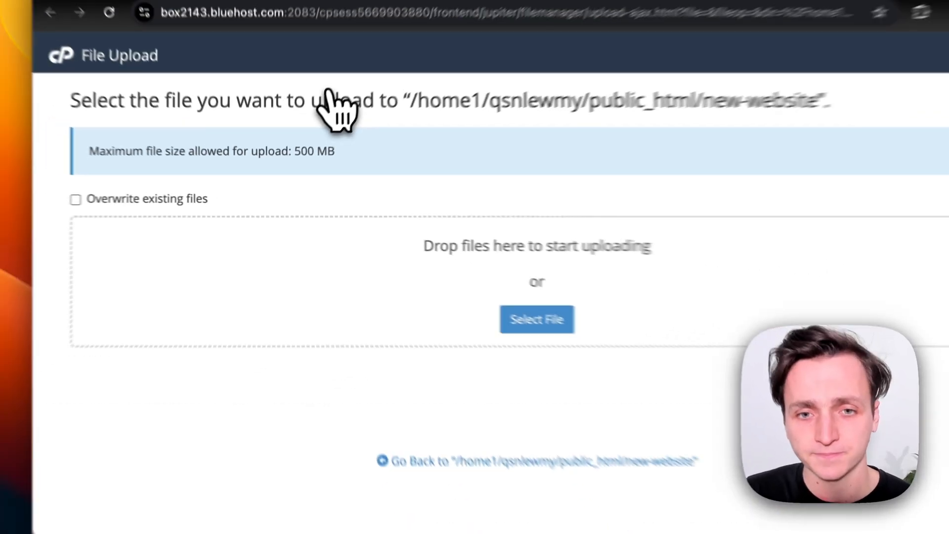
pyautogui.click(538, 319)
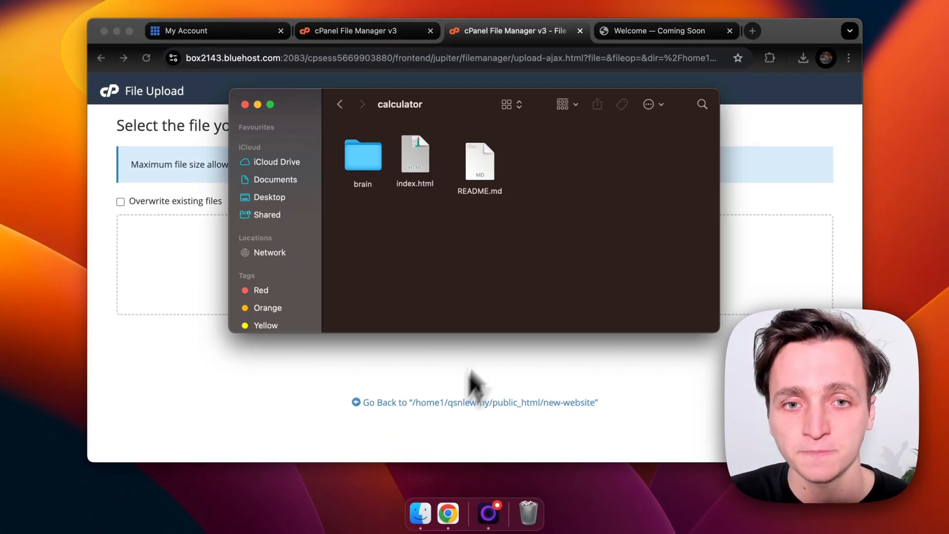
pyautogui.moveTo(508, 315)
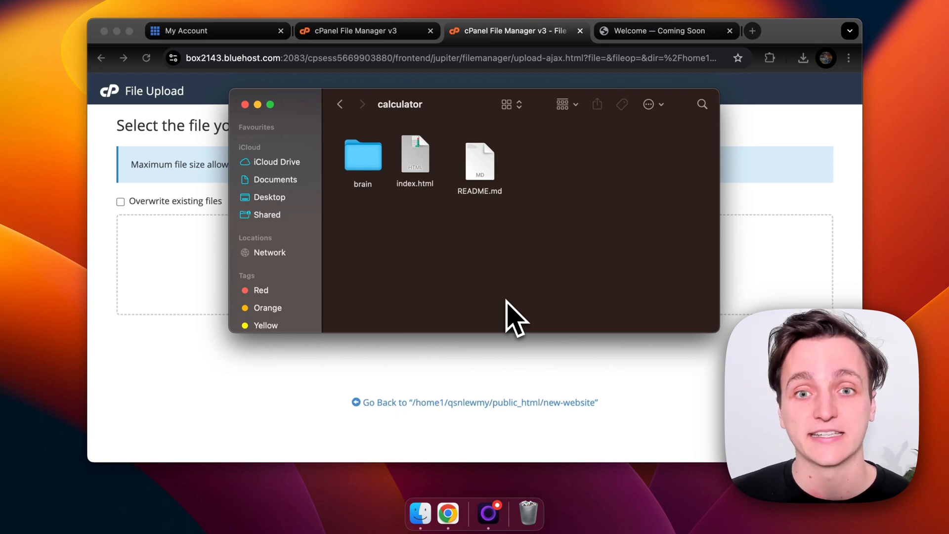
pyautogui.moveTo(518, 309)
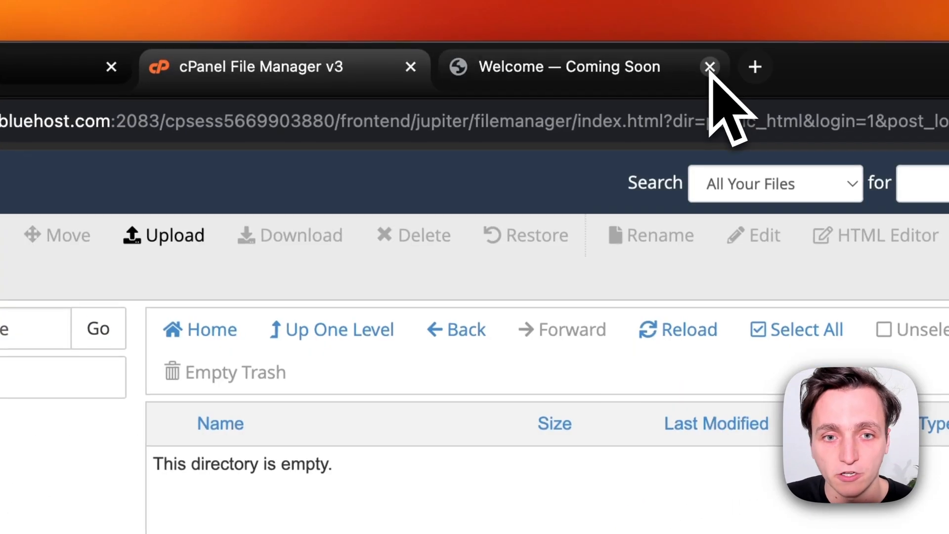
# Extract Archive.zip into new-website and refresh the listing to show the calculator files.
pyautogui.click(678, 330)
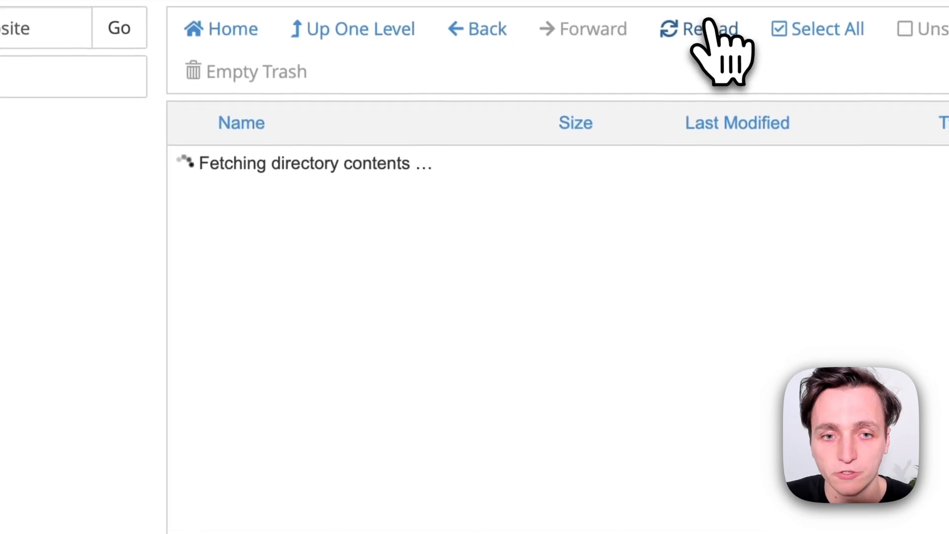
pyautogui.click(701, 28)
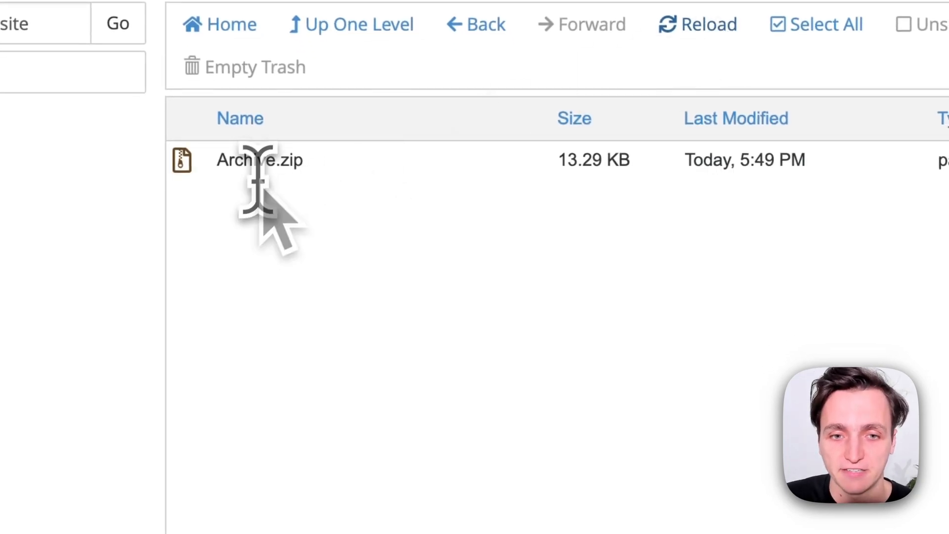
pyautogui.rightClick(259, 160)
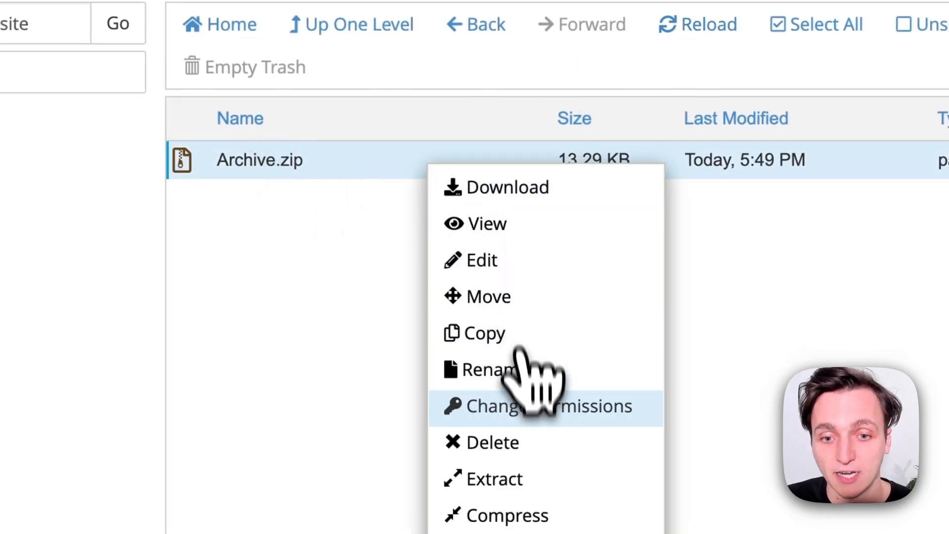
pyautogui.click(494, 479)
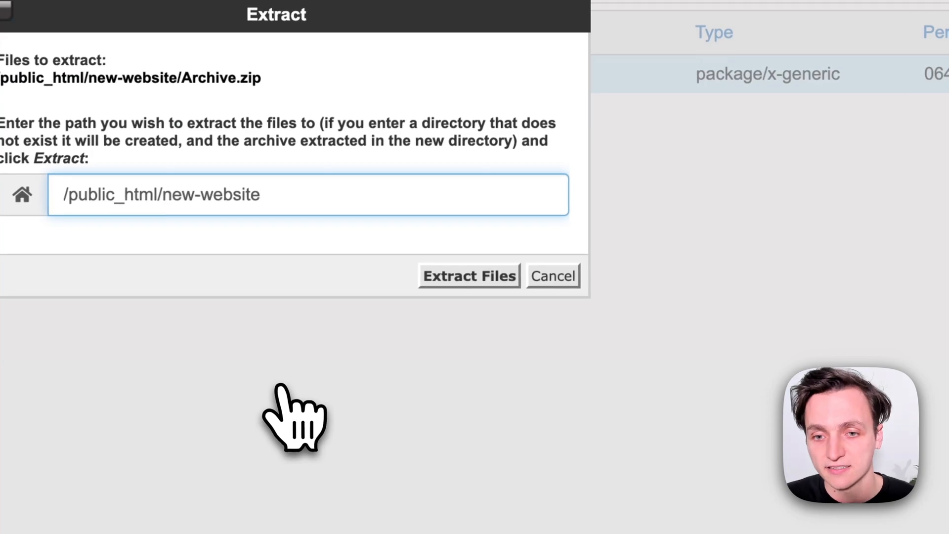
pyautogui.click(469, 276)
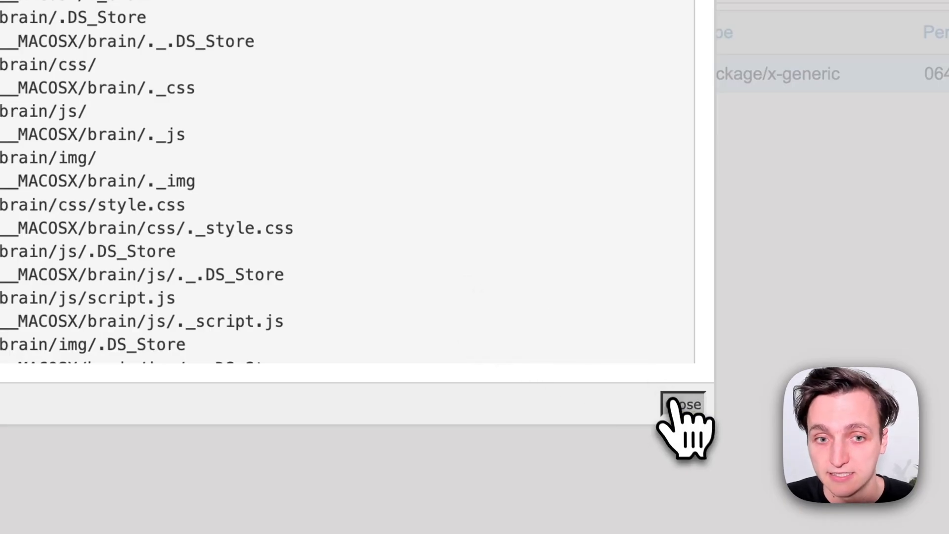
pyautogui.click(682, 407)
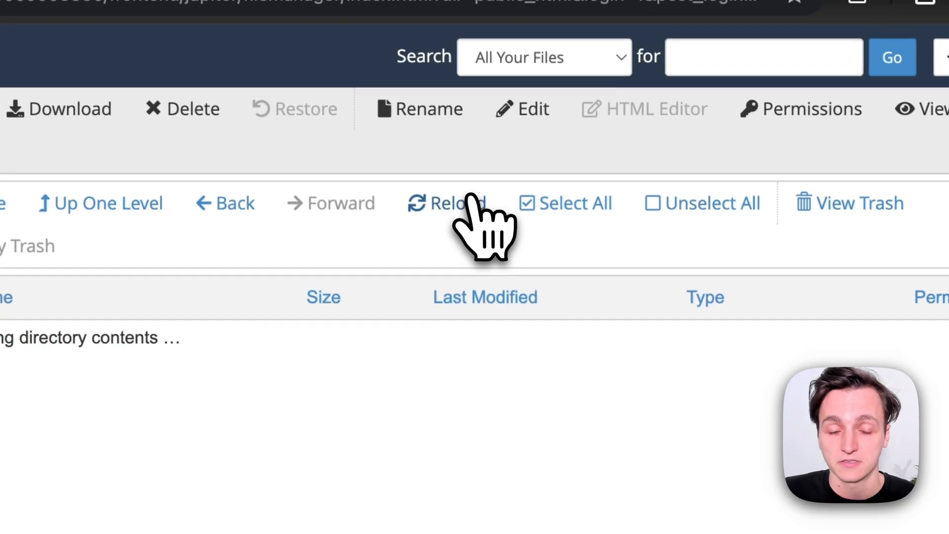
pyautogui.click(446, 204)
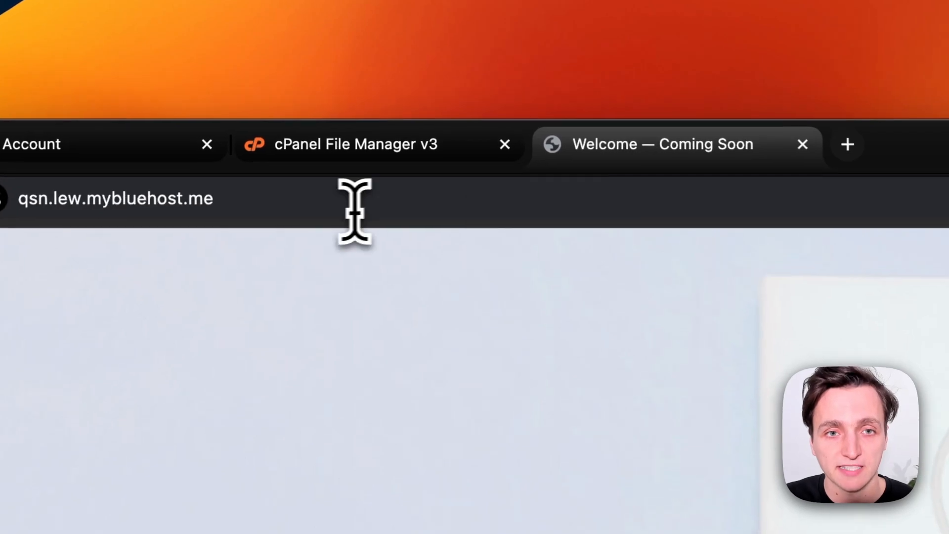
# Load the site's /new-website address to see the live Mr.Calculator page.
pyautogui.write('/new')
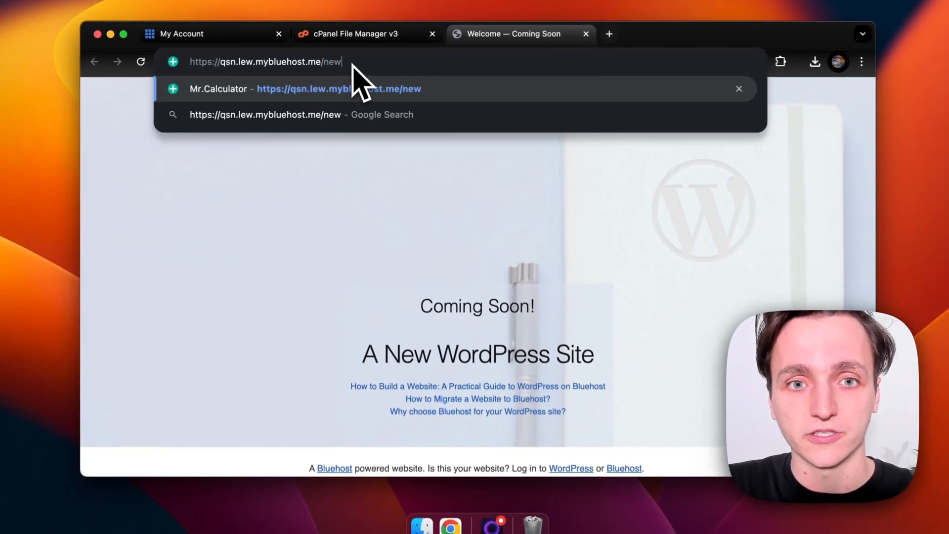
pyautogui.press('Enter')
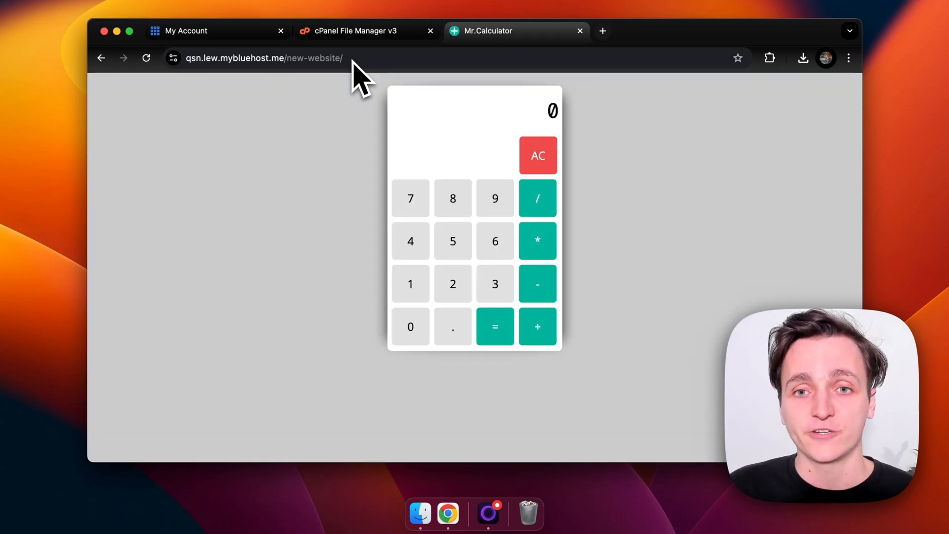
pyautogui.moveTo(431, 143)
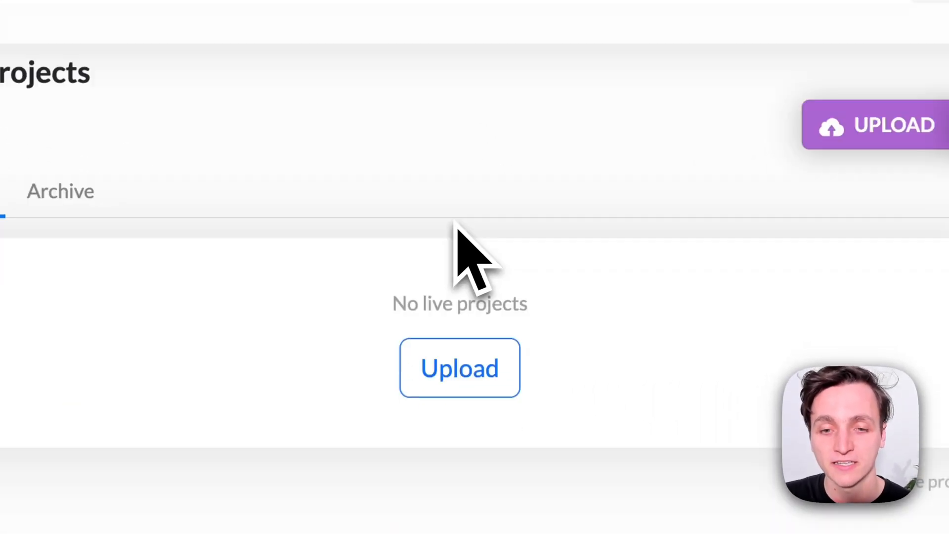
# Begin a new project upload from the My Projects dashboard for Archive.zip.
pyautogui.click(460, 367)
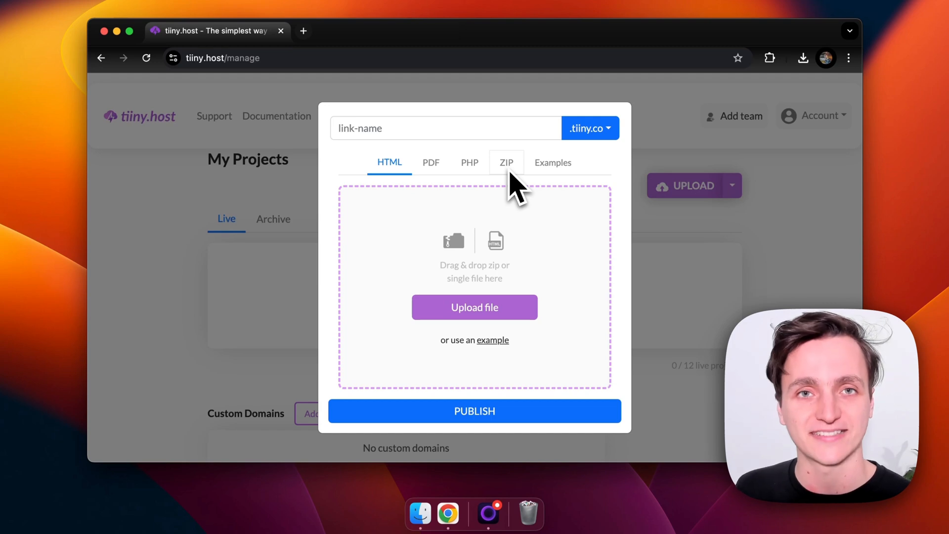
pyautogui.moveTo(425, 479)
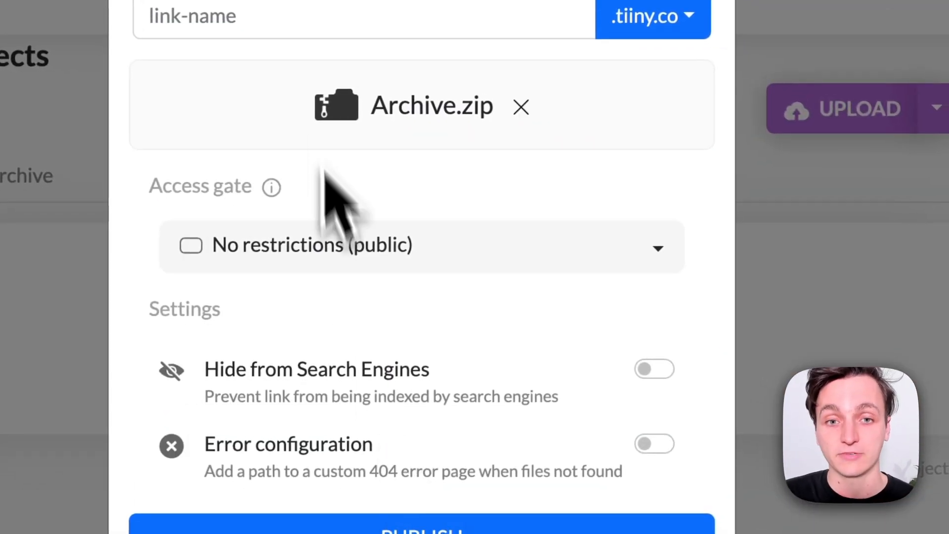
# Set the link name to my-calculator with access set to No restrictions (public).
pyautogui.write('my-calculator')
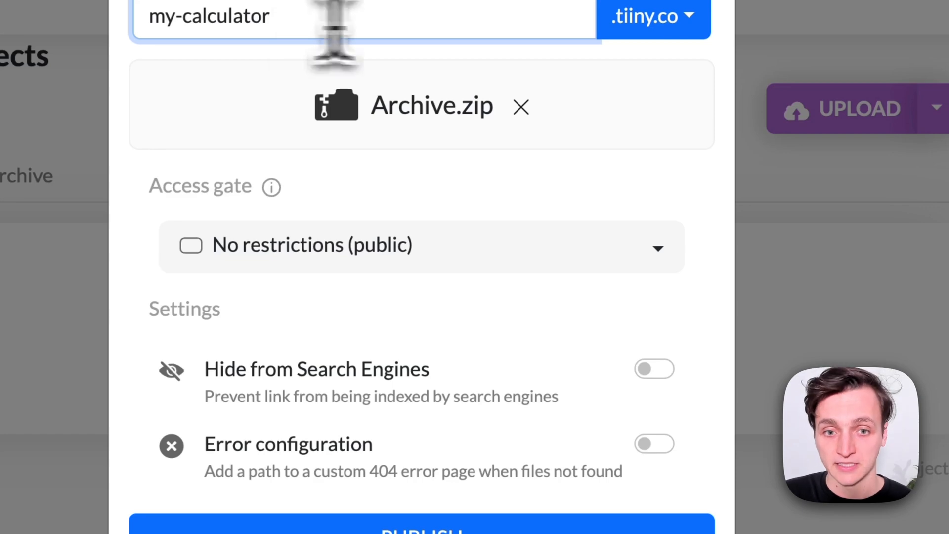
pyautogui.click(422, 246)
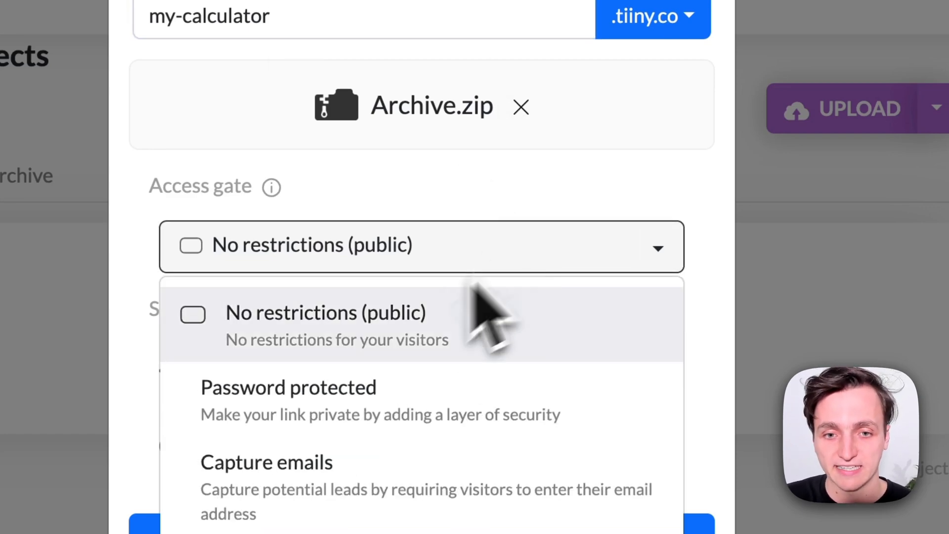
pyautogui.click(325, 327)
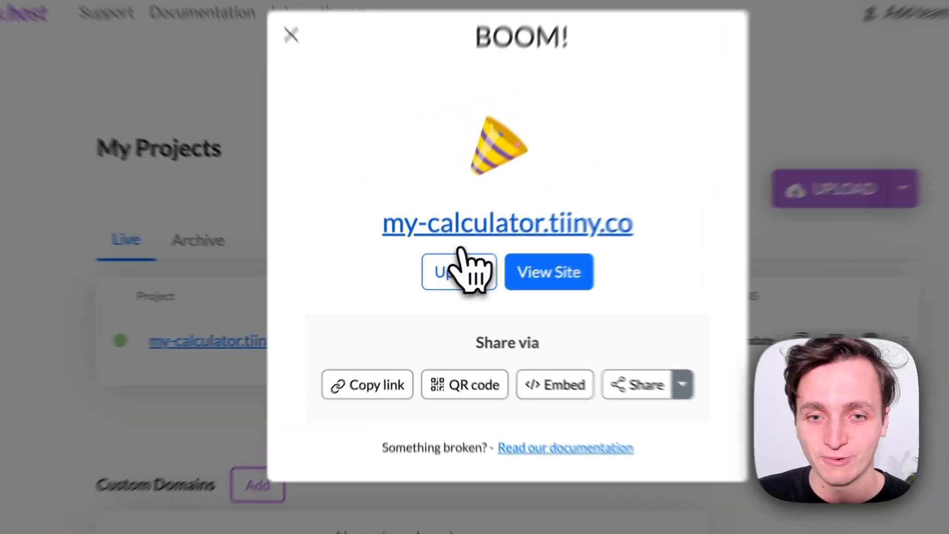
# Visit my-calculator.tiiny.co from the BOOM! dialog to confirm the calculator works.
pyautogui.click(548, 272)
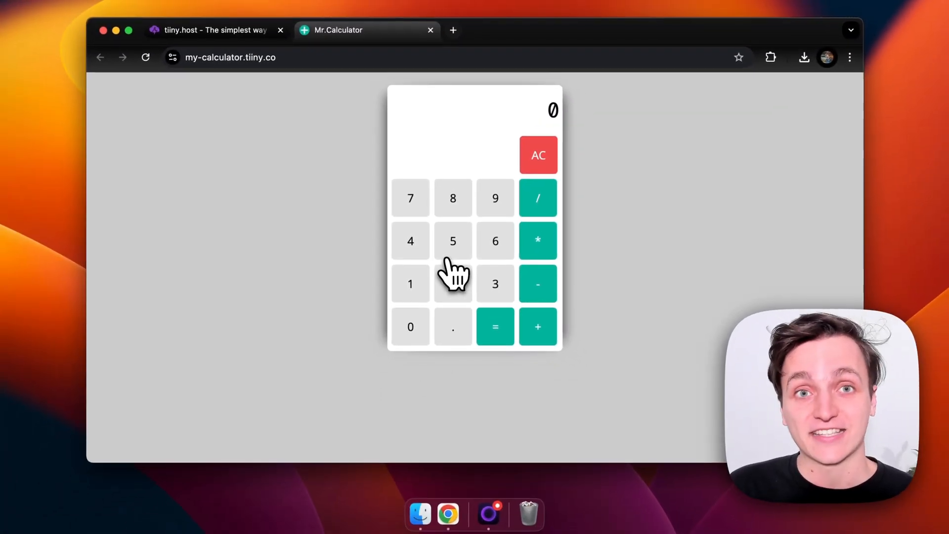